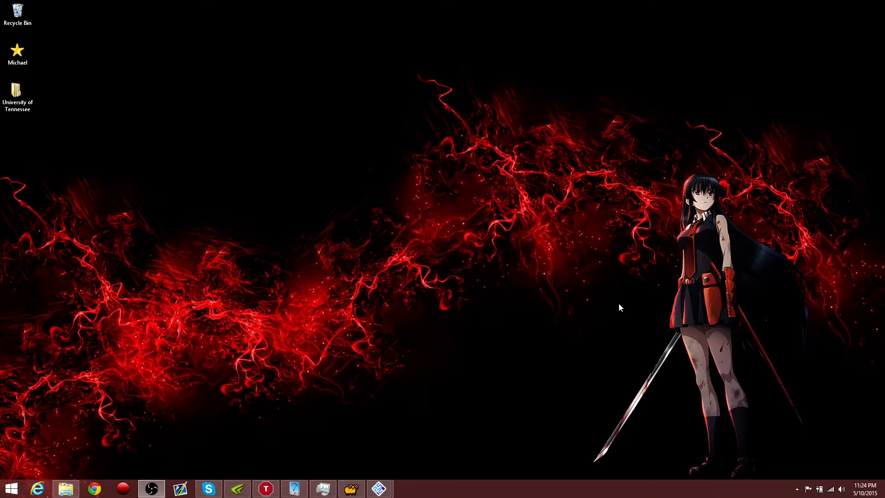
pyautogui.moveTo(244, 475)
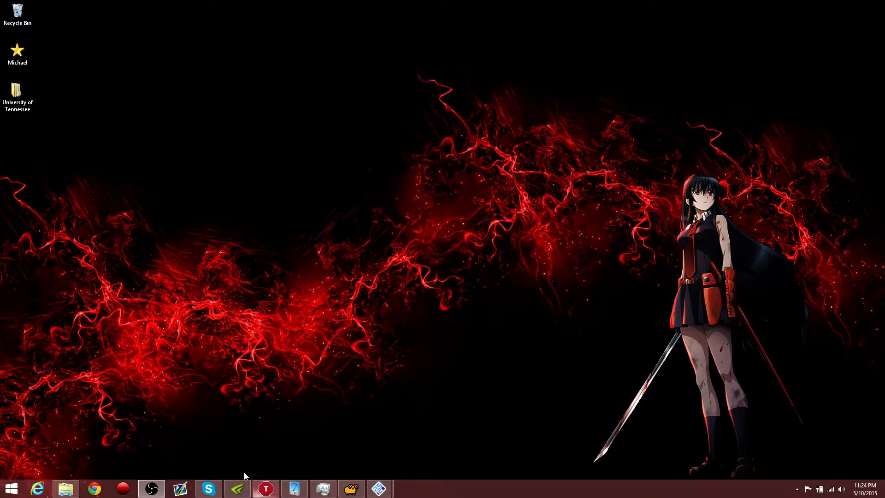
# Apply the GPU overclock in the NVIDIA Inspector window and dismiss it.
pyautogui.click(237, 489)
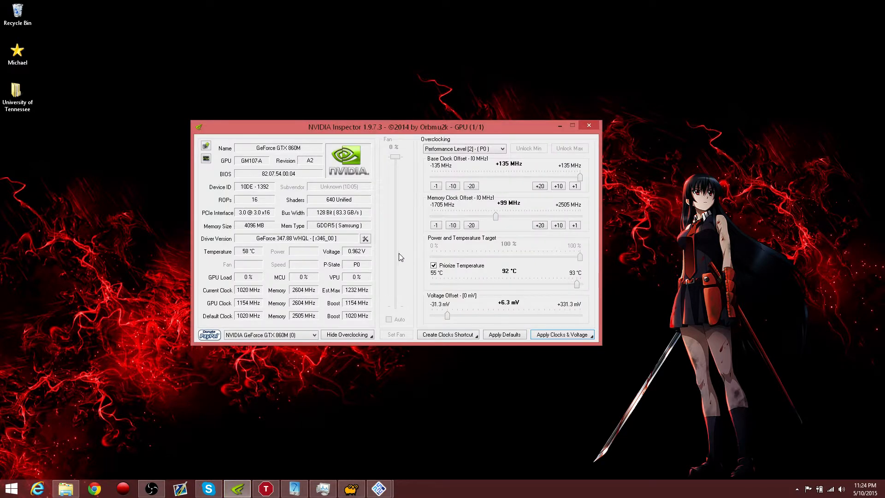
pyautogui.moveTo(478, 217)
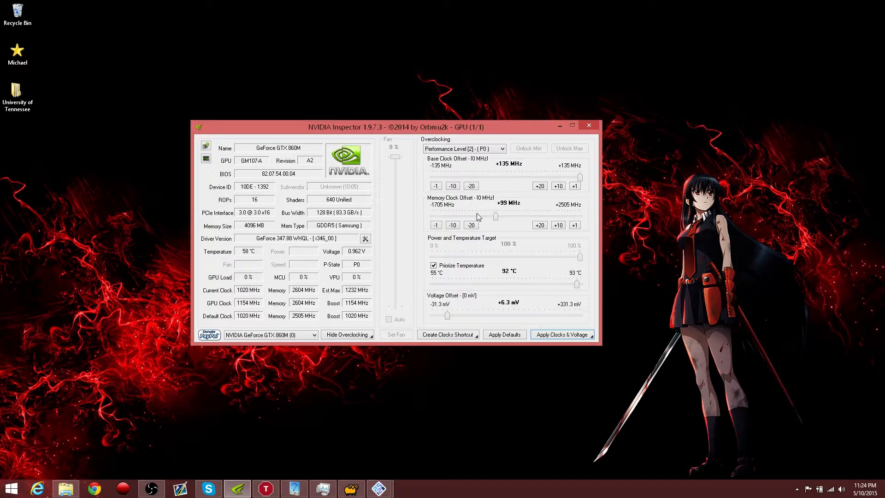
pyautogui.moveTo(514, 175)
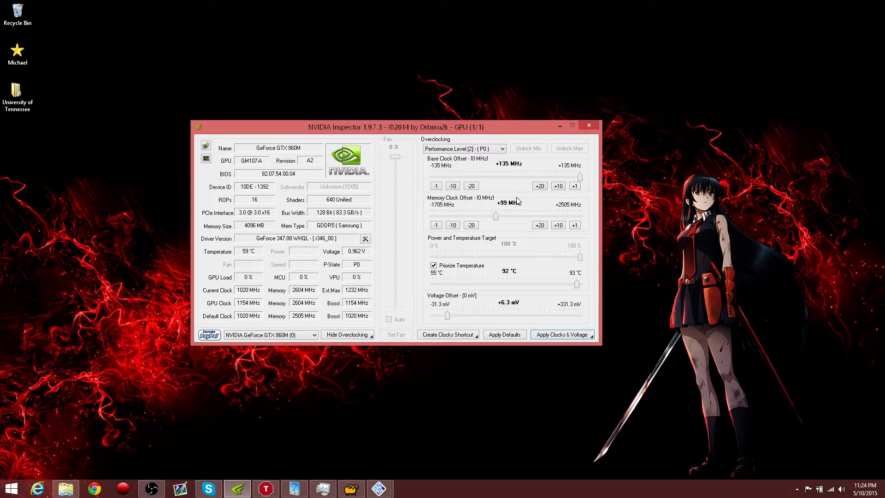
pyautogui.moveTo(400, 124)
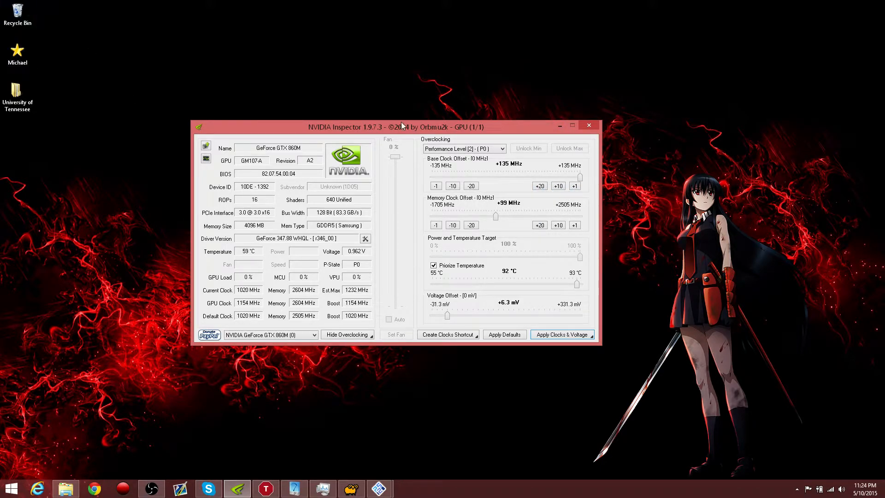
pyautogui.moveTo(555, 169)
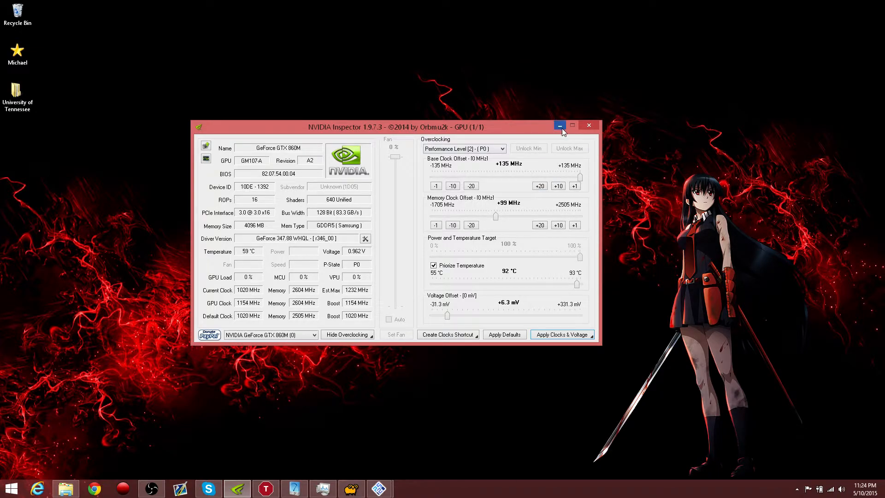
pyautogui.moveTo(561, 125)
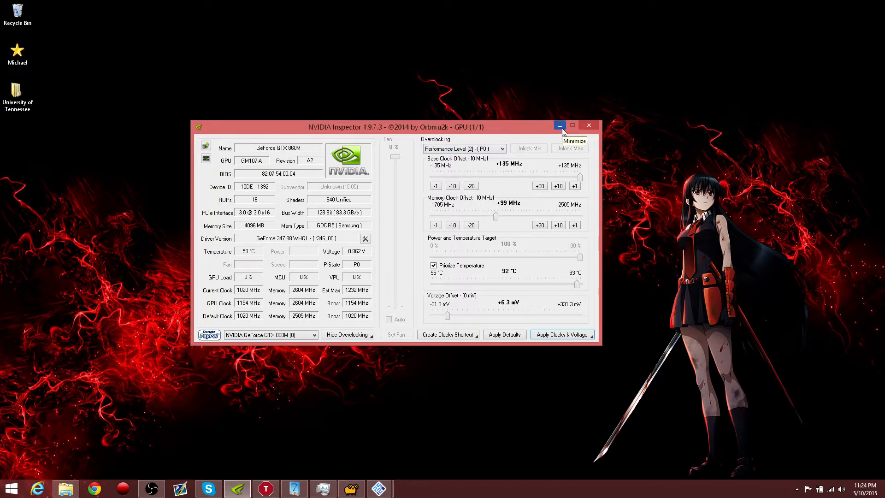
pyautogui.click(560, 125)
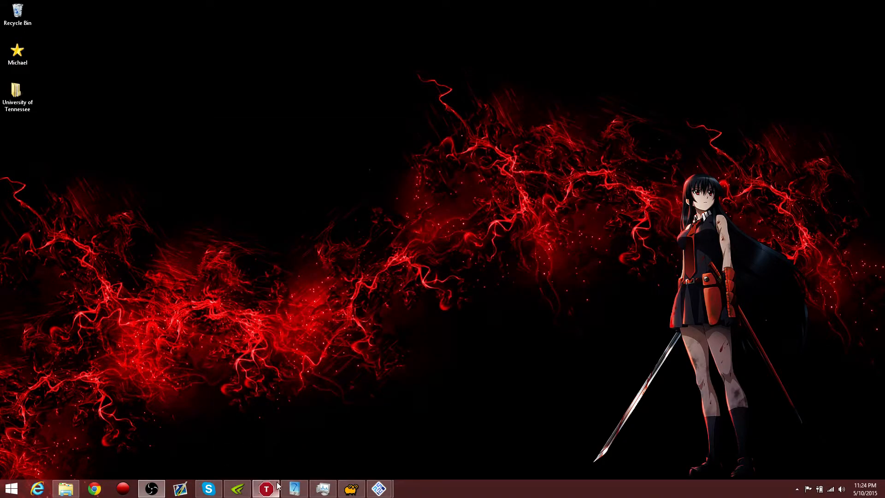
# Raise the CPU multiplier in ThrottleStop with repeated adjustments, then dismiss the window.
pyautogui.click(265, 488)
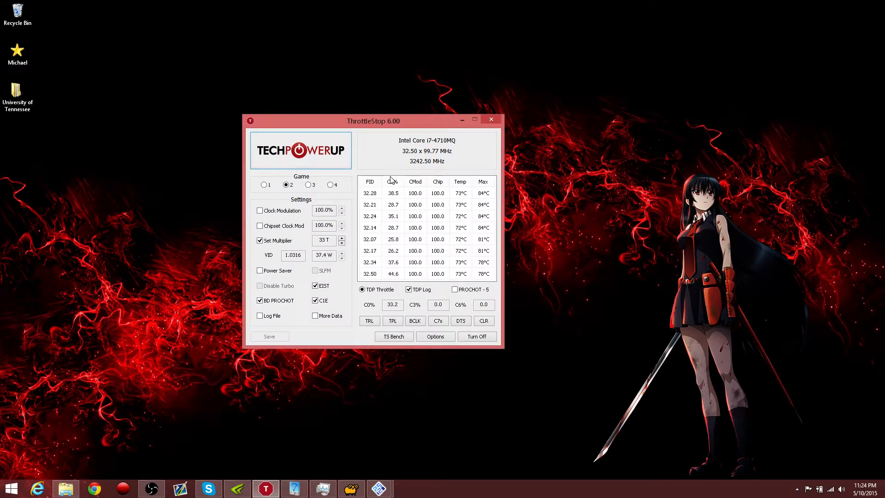
pyautogui.click(362, 289)
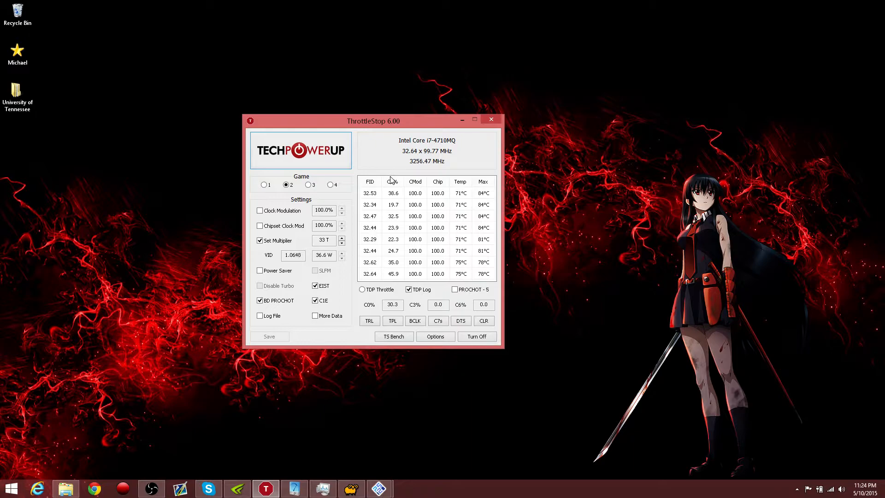
pyautogui.click(361, 289)
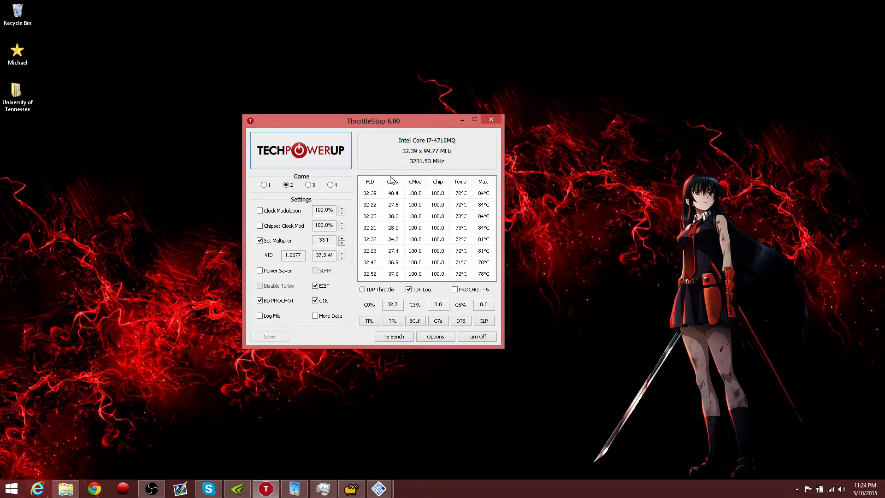
pyautogui.click(362, 289)
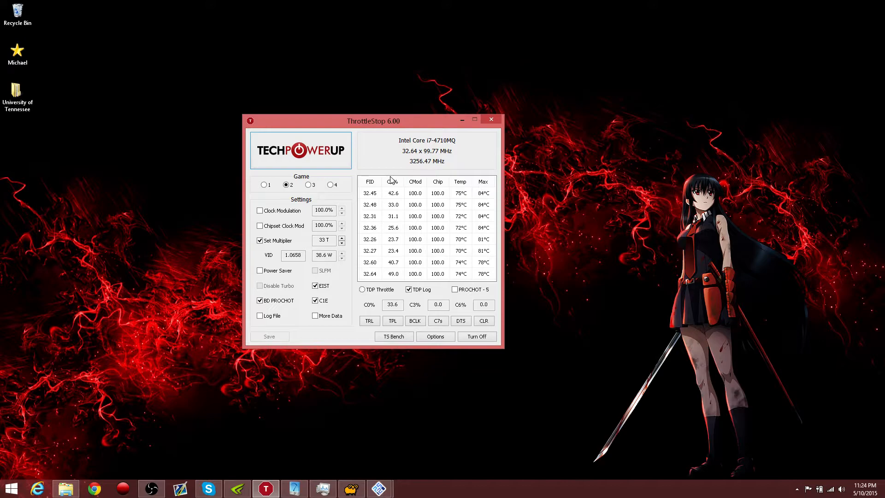
pyautogui.click(361, 289)
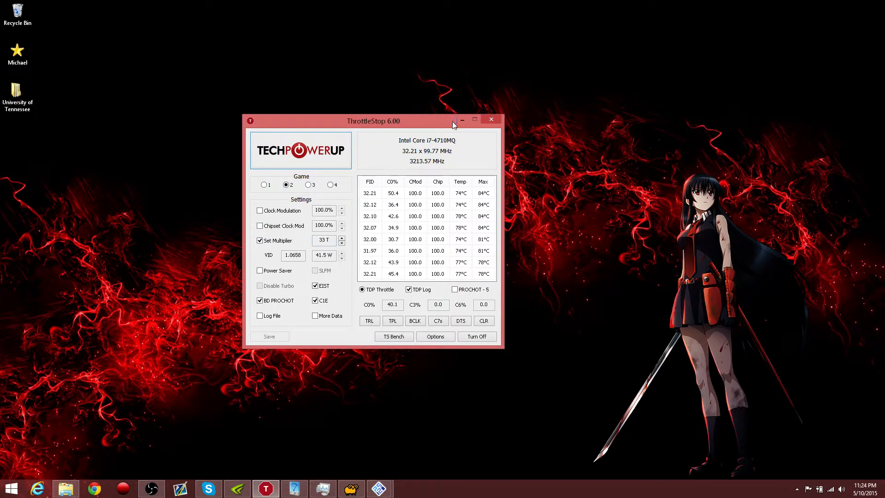
pyautogui.click(490, 119)
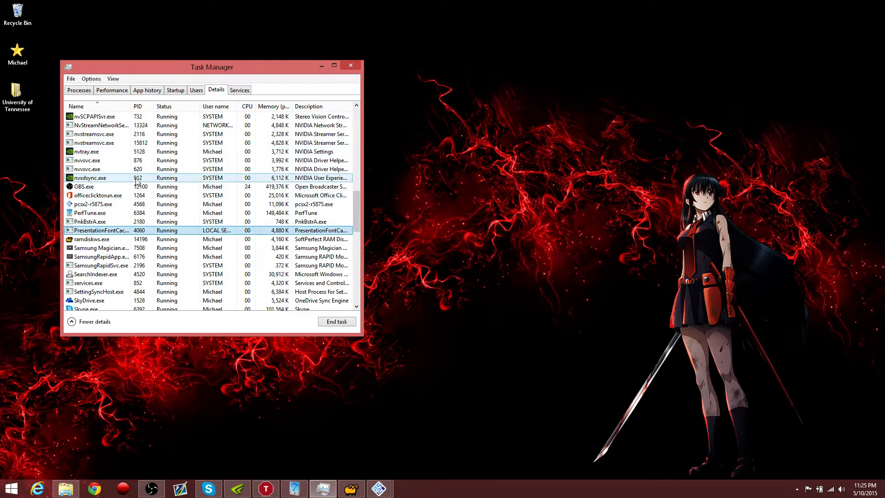
# Single out pcsx2-r5875.exe in Task Manager and set its priority to High.
pyautogui.click(90, 204)
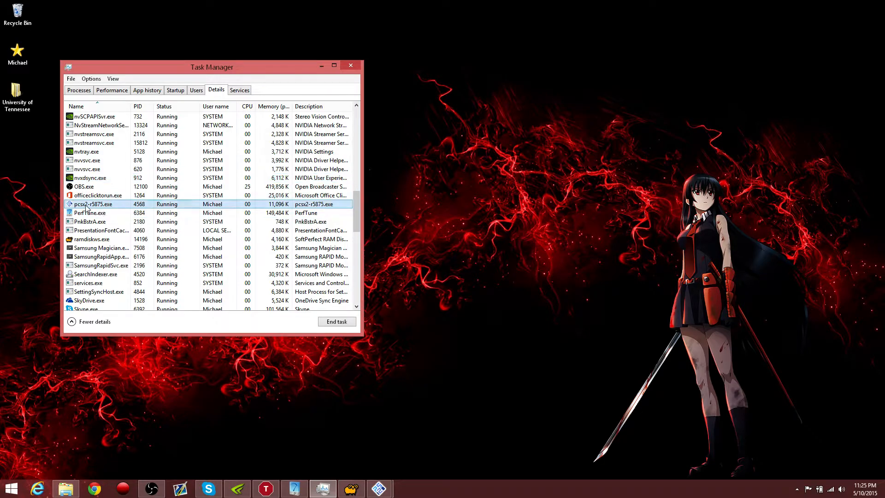
pyautogui.rightClick(87, 204)
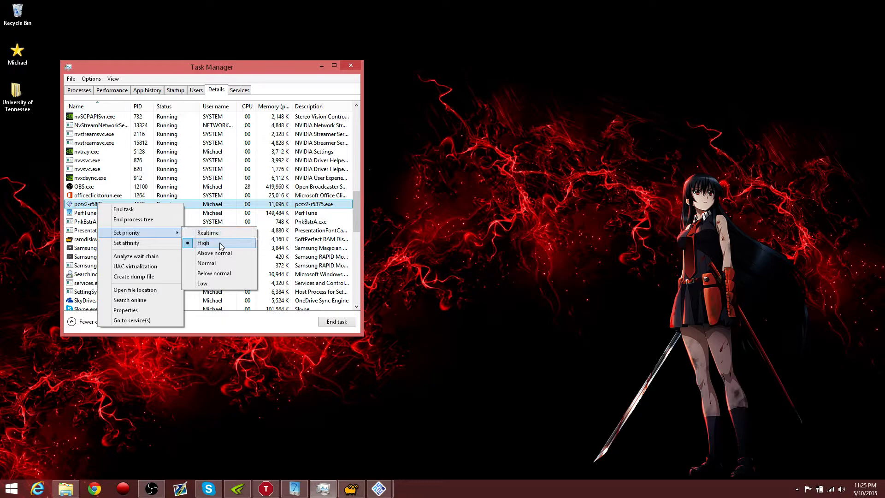
pyautogui.moveTo(237, 236)
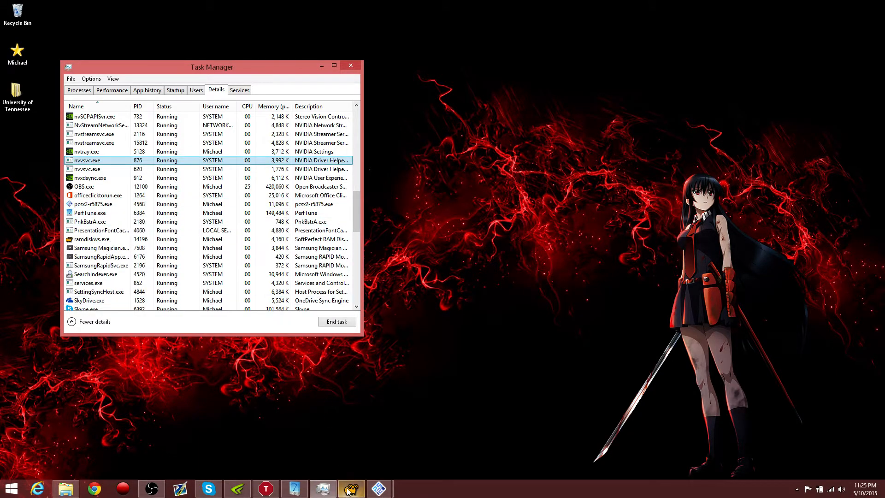
# Launch SoftPerfect RAM Disk, showing no mounted disks and 11190 MB free.
pyautogui.click(350, 488)
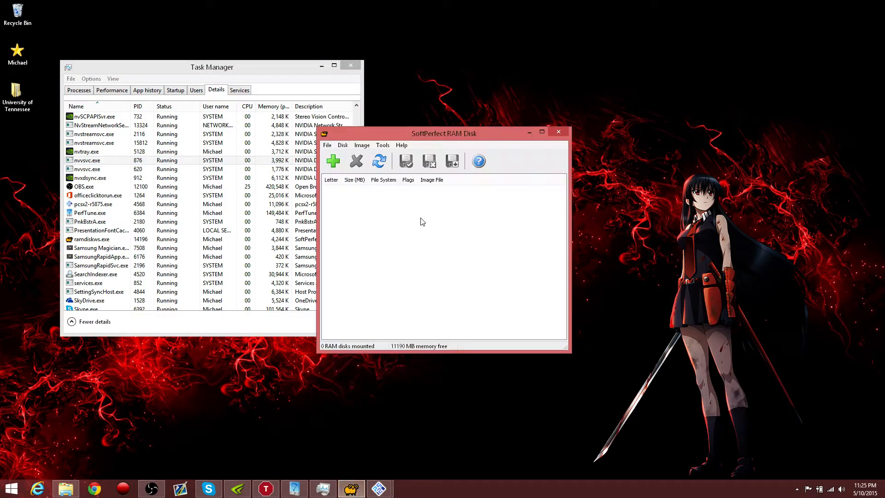
pyautogui.moveTo(401, 209)
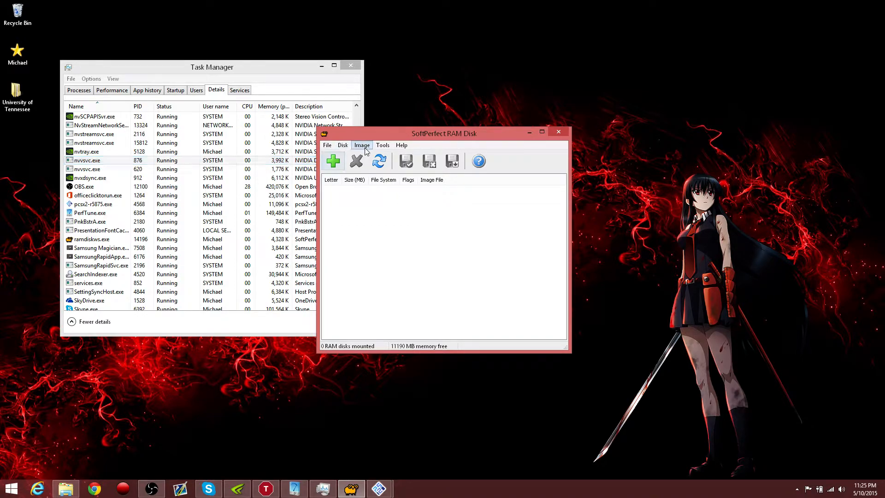
pyautogui.moveTo(333, 161)
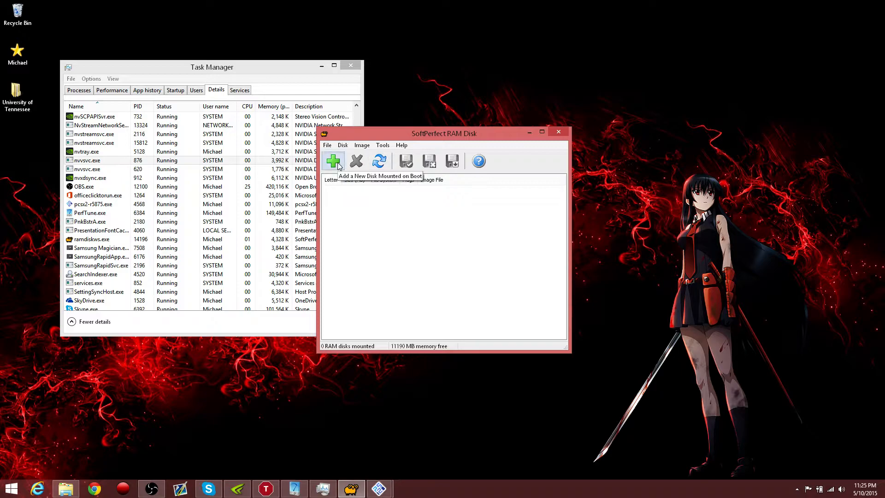
# Add a 4500 MB NTFS RAM disk mounted as drive K:.
pyautogui.click(333, 161)
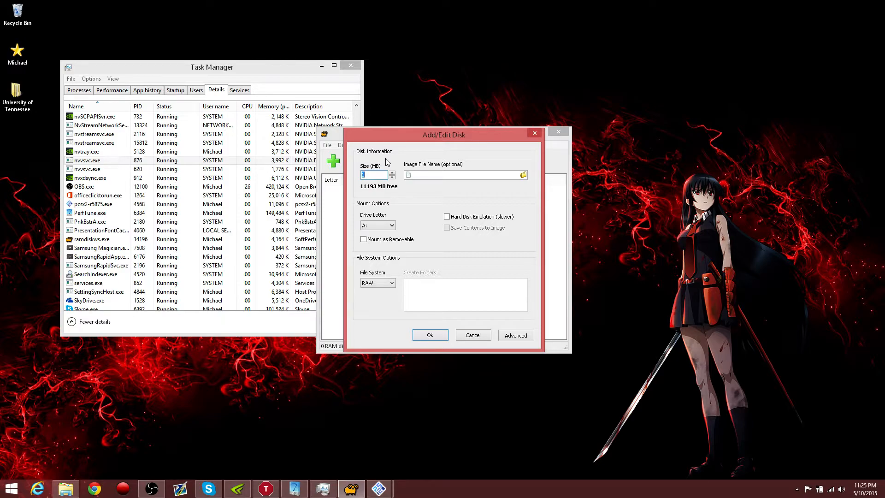
pyautogui.write('4500')
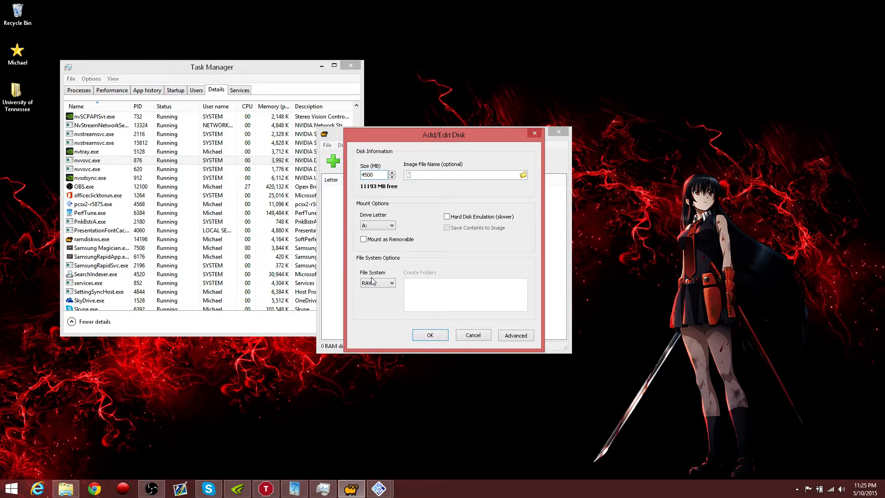
pyautogui.click(391, 224)
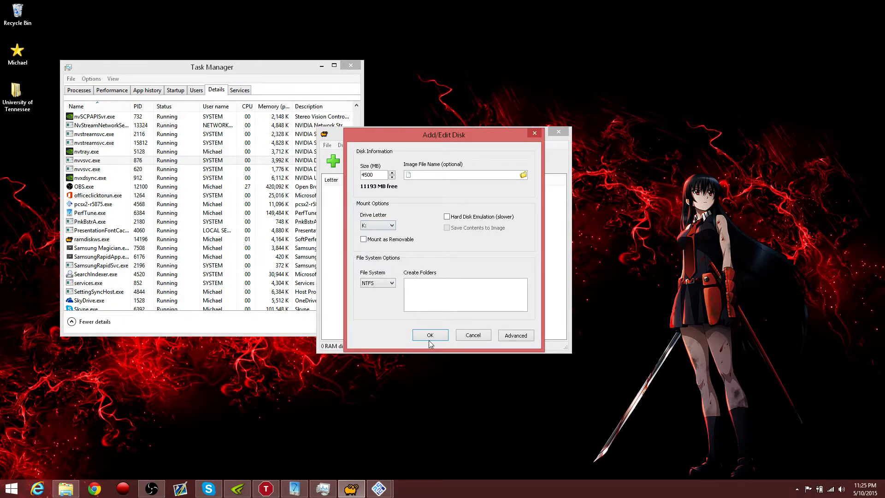
pyautogui.click(429, 336)
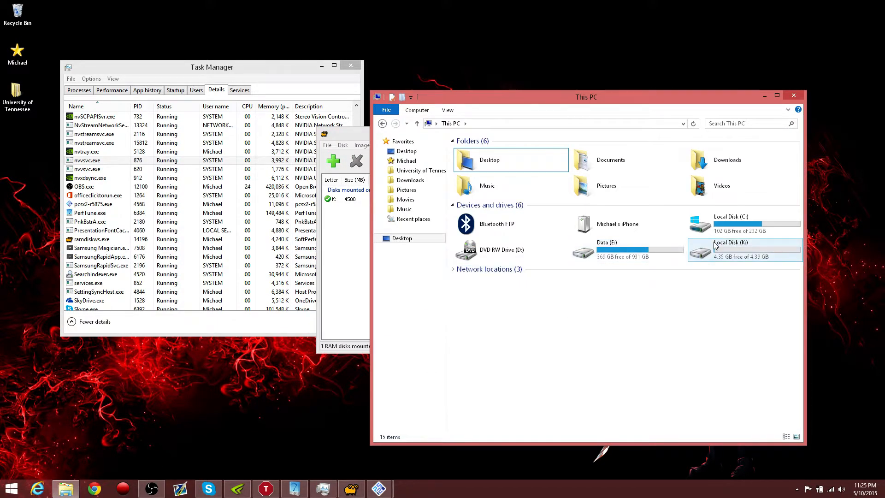
pyautogui.click(745, 248)
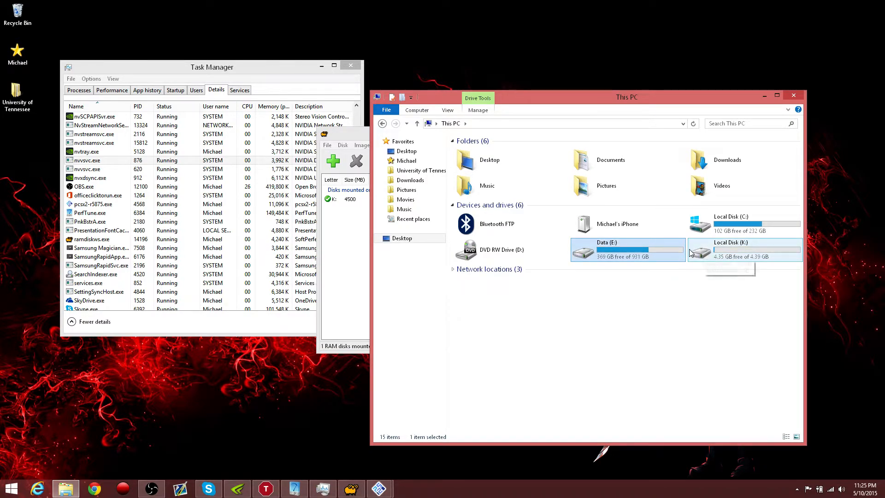
pyautogui.doubleClick(730, 249)
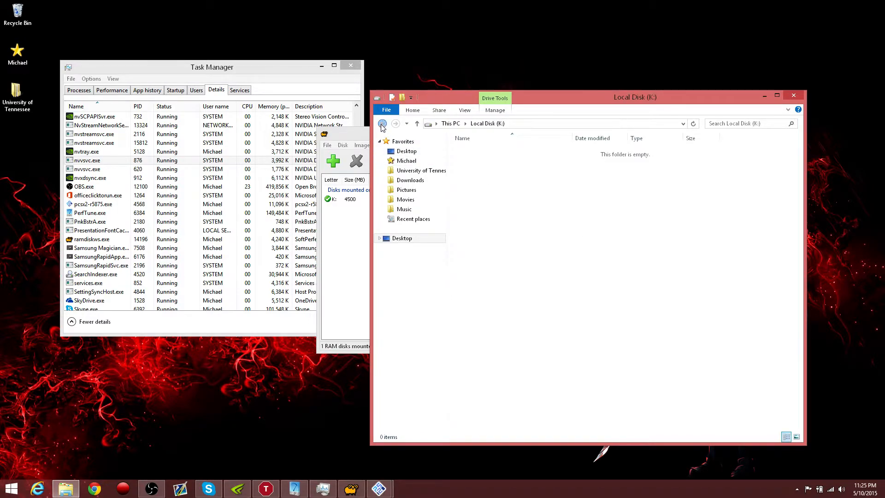
pyautogui.click(382, 123)
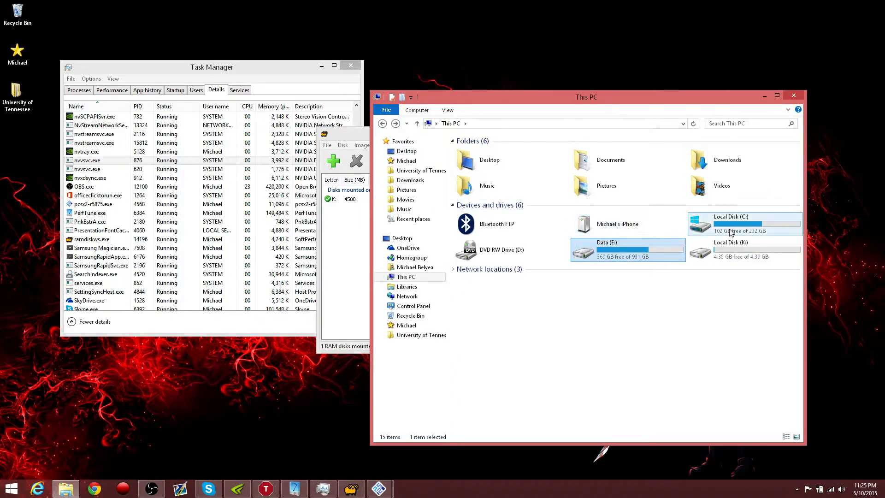
pyautogui.doubleClick(731, 249)
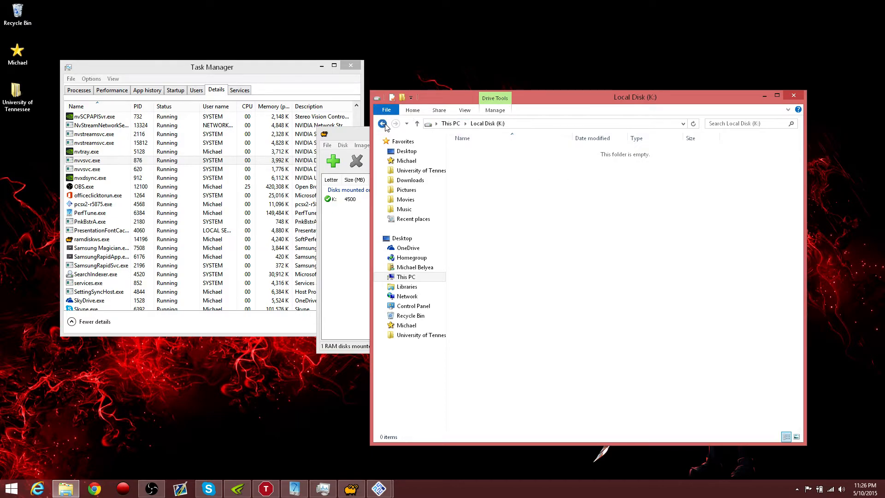
pyautogui.click(383, 124)
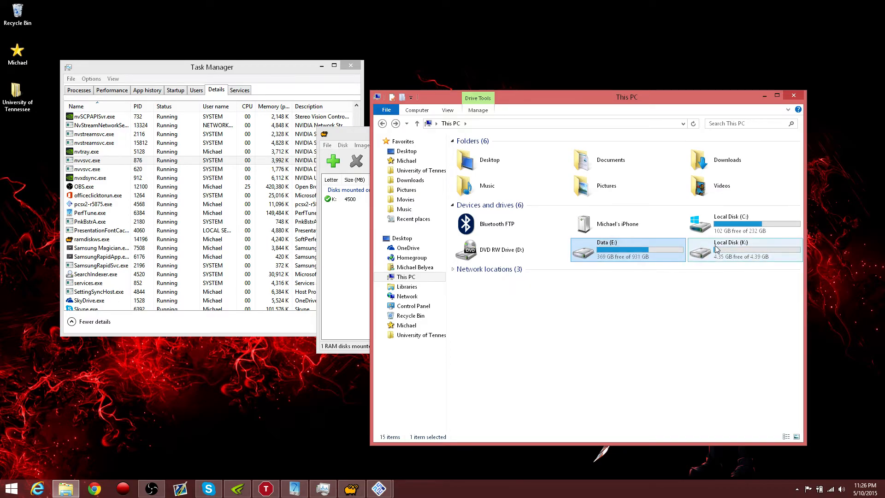
pyautogui.moveTo(731, 251)
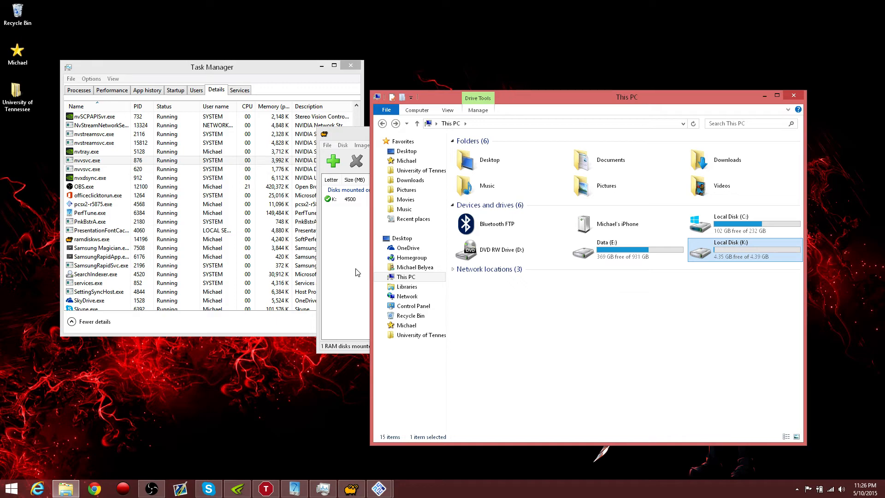
pyautogui.click(497, 223)
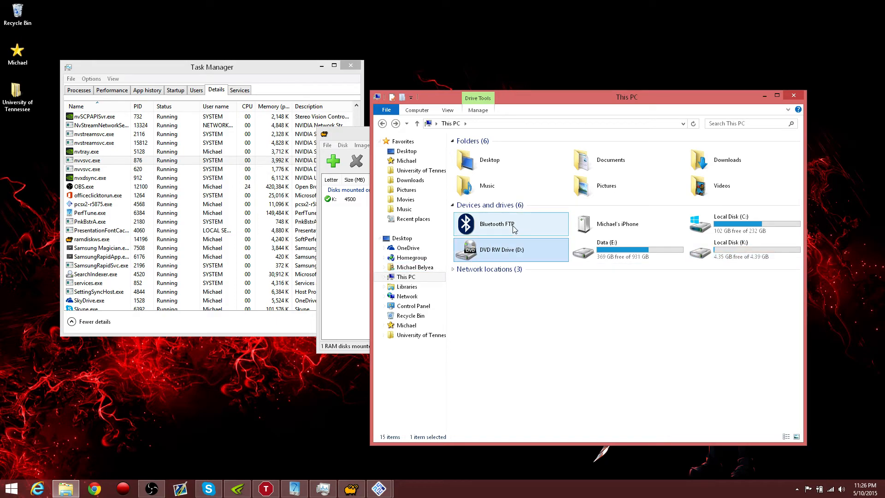
pyautogui.click(511, 249)
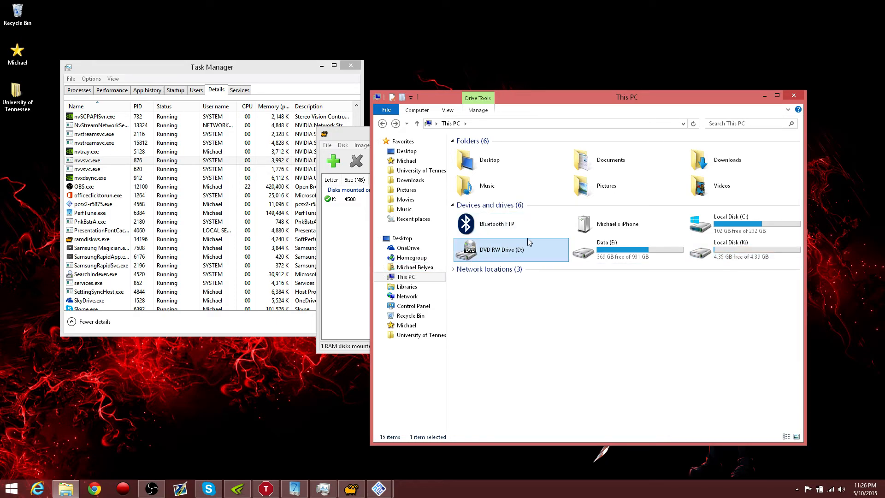
pyautogui.click(497, 223)
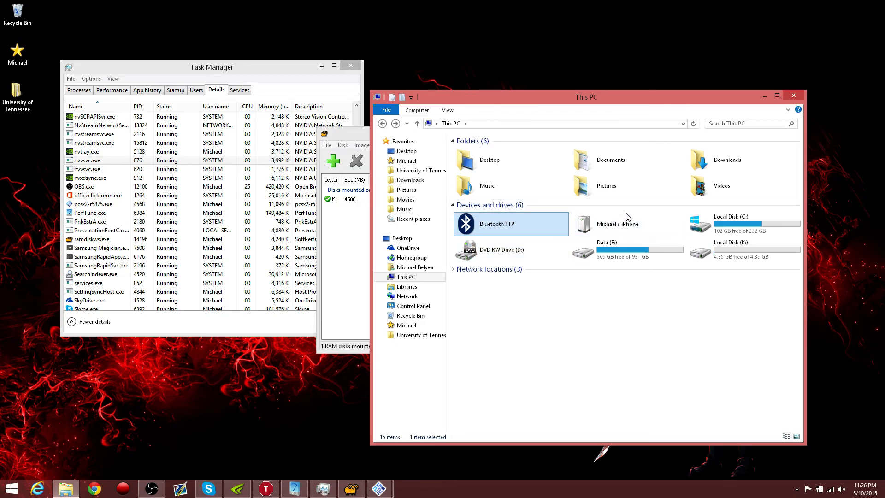